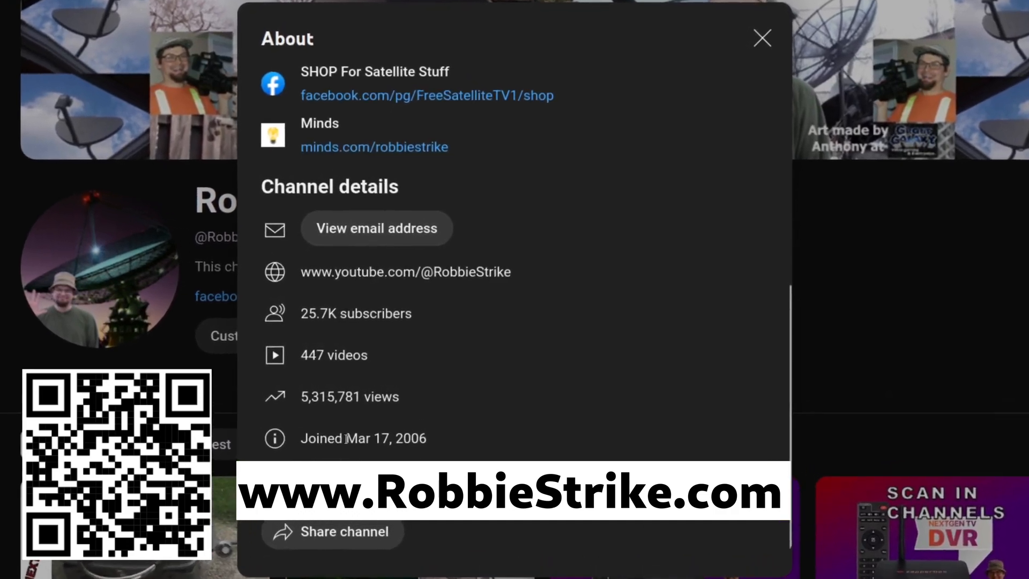
- Close the About details overlay to return to the Robbie Strike channel page
click(762, 38)
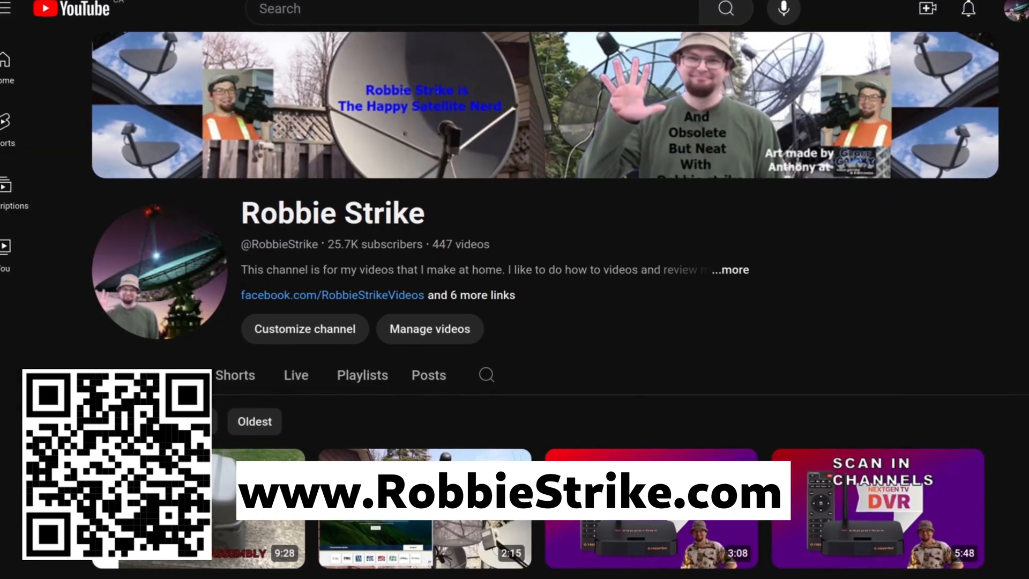
- Scroll down the Videos tab to uploads from about seven years ago
scroll(down, 3)
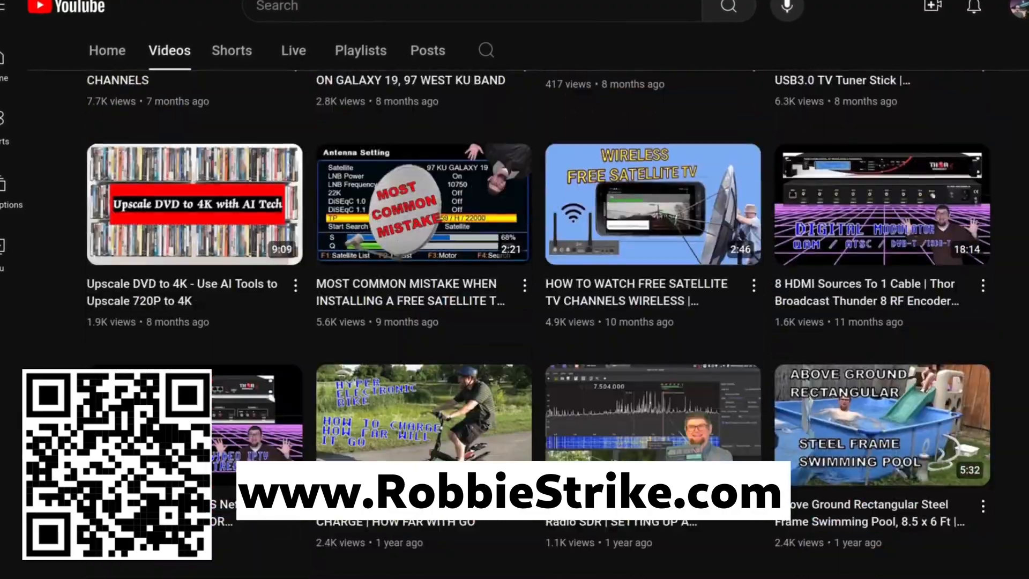
scroll(down, 3)
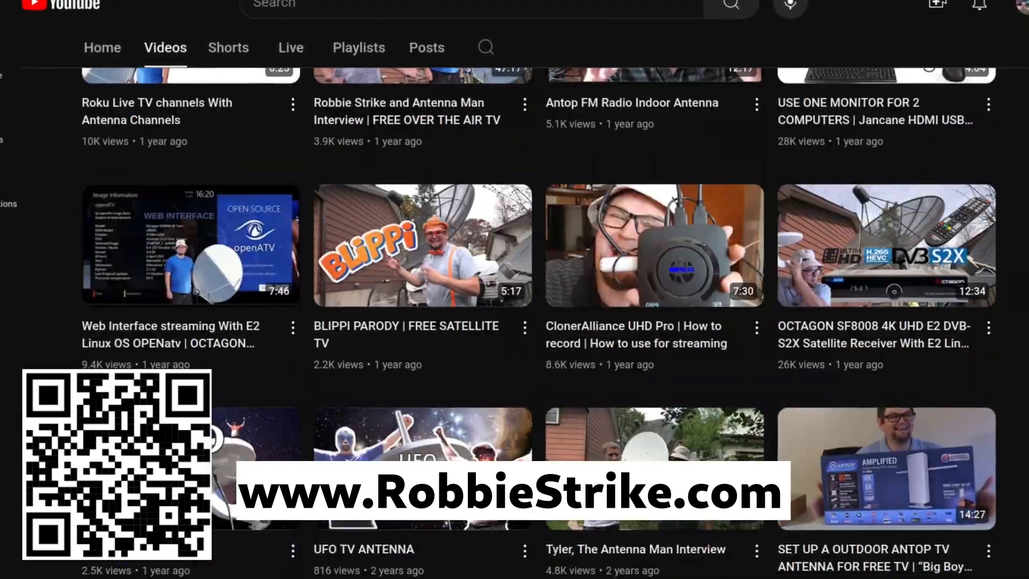
scroll(down, 3)
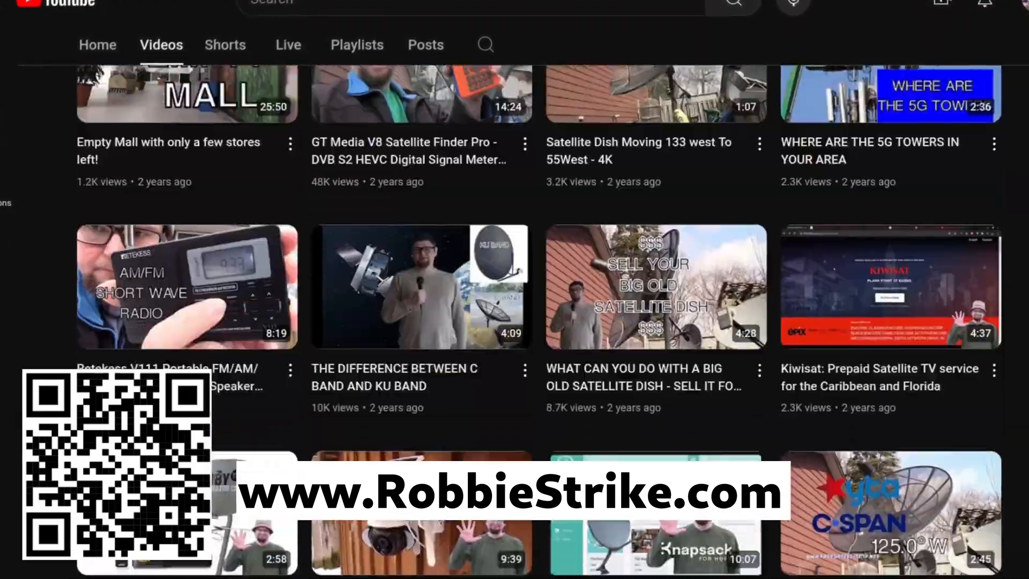
scroll(down, 3)
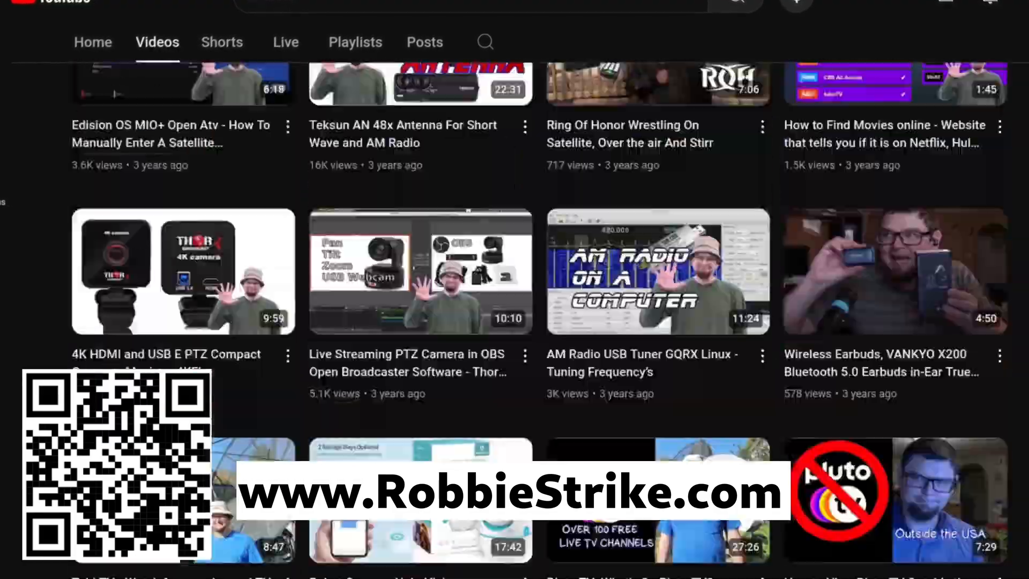
scroll(down, 3)
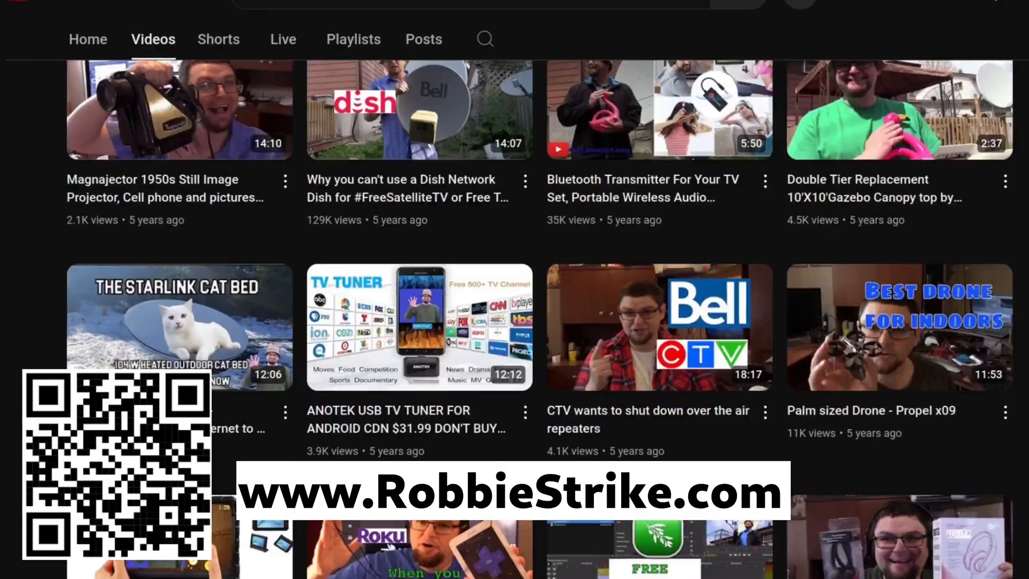
scroll(down, 3)
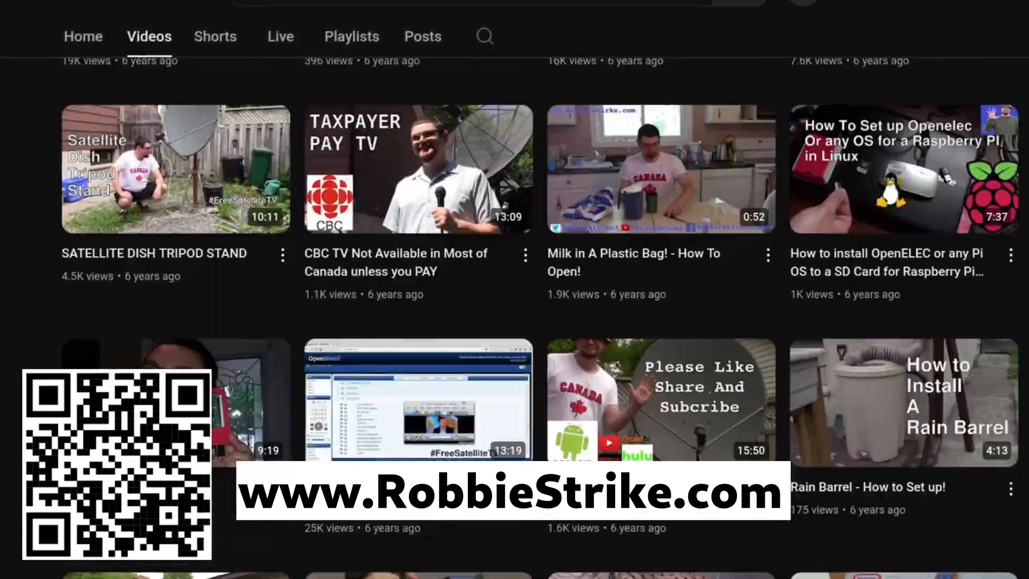
scroll(down, 3)
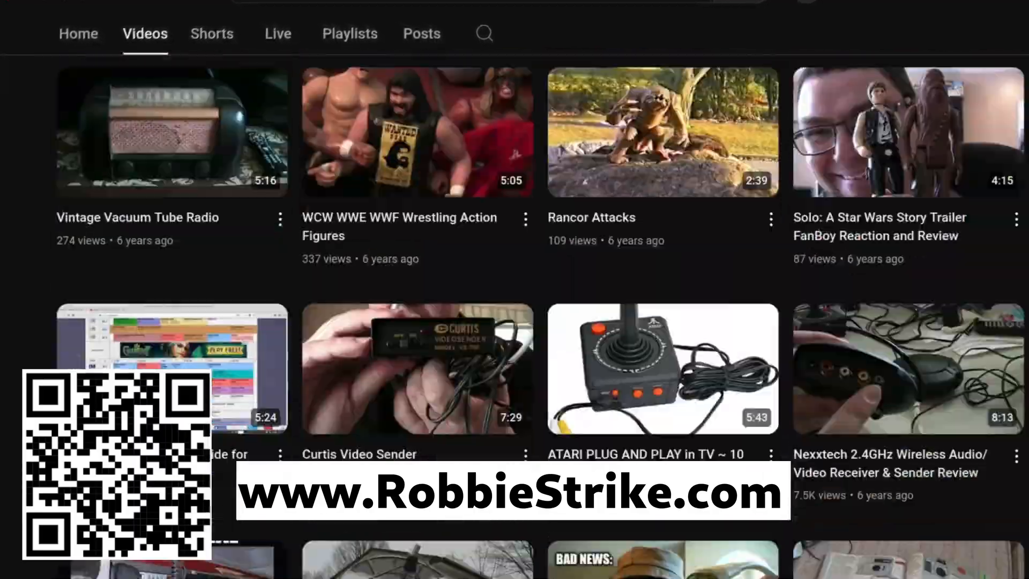
scroll(down, 3)
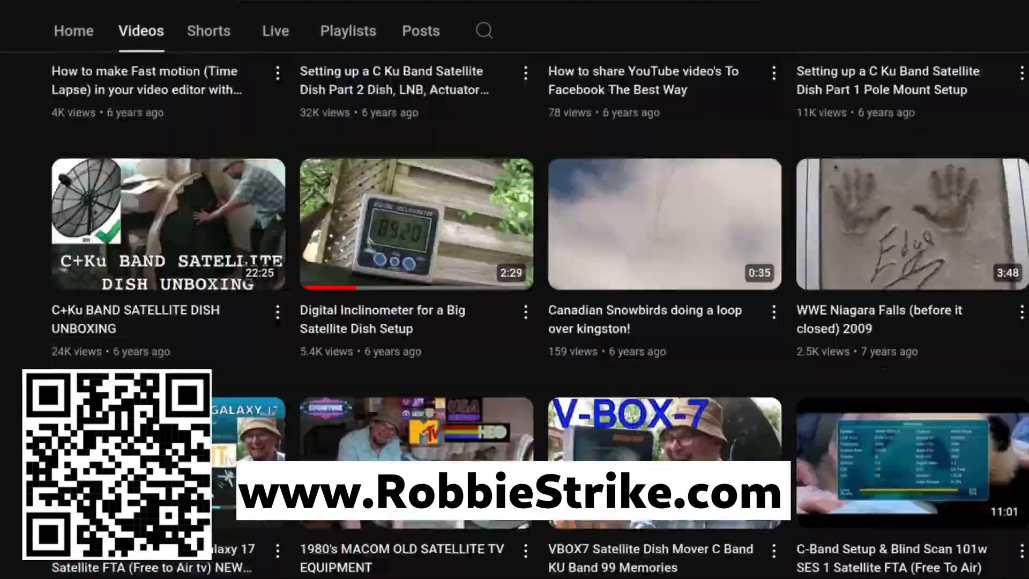
scroll(down, 3)
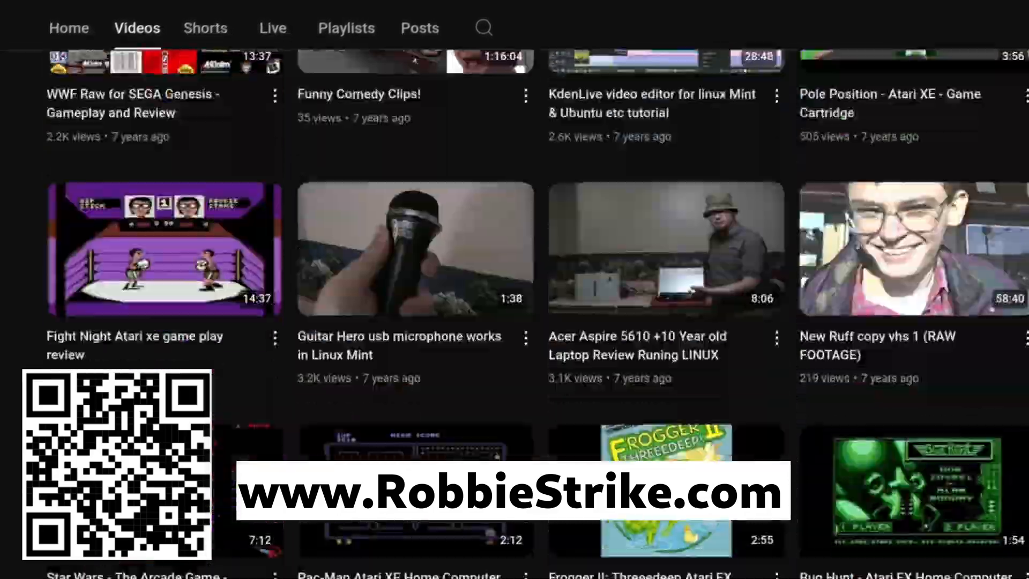
scroll(down, 3)
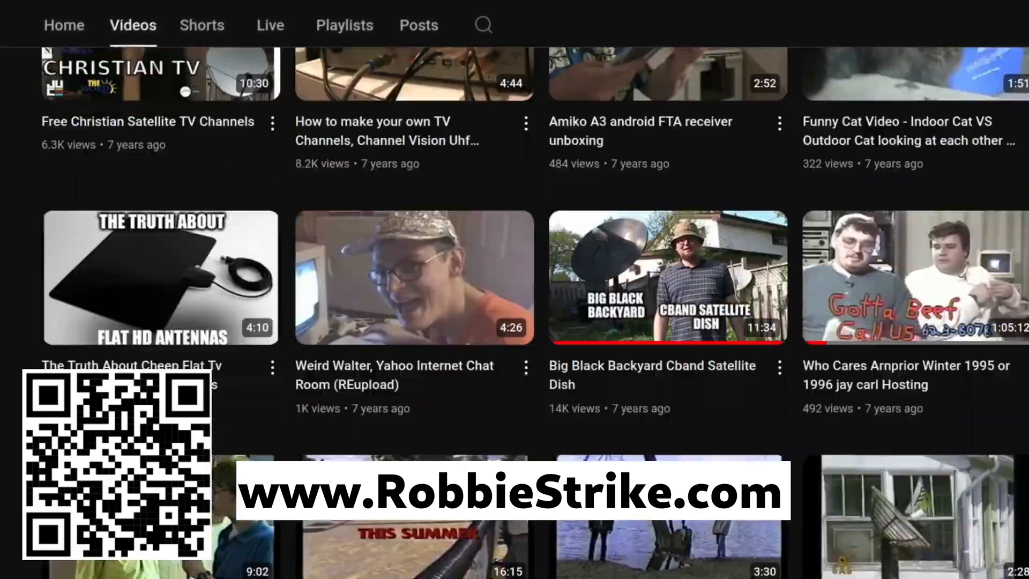